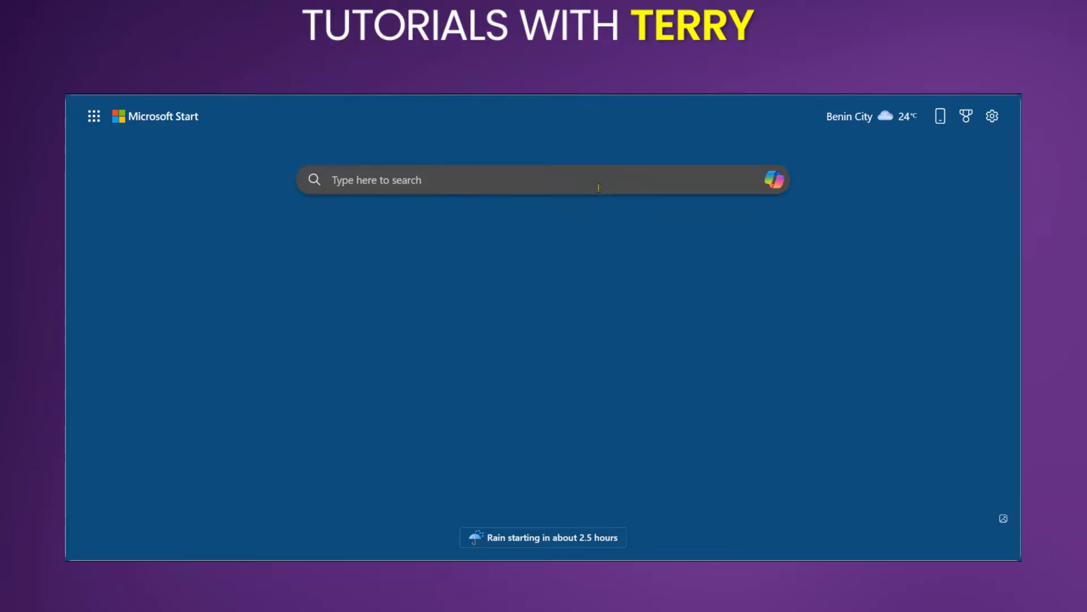
mouse_move(605, 220)
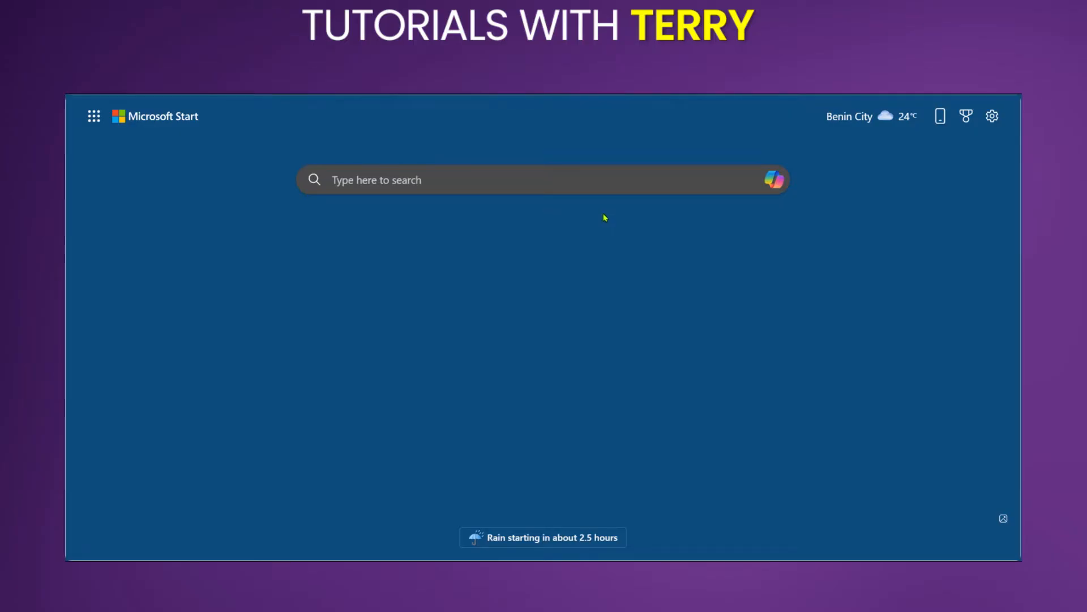
Search Bing for "focus ai github" to find the Fooocus project
type("focus ai github")
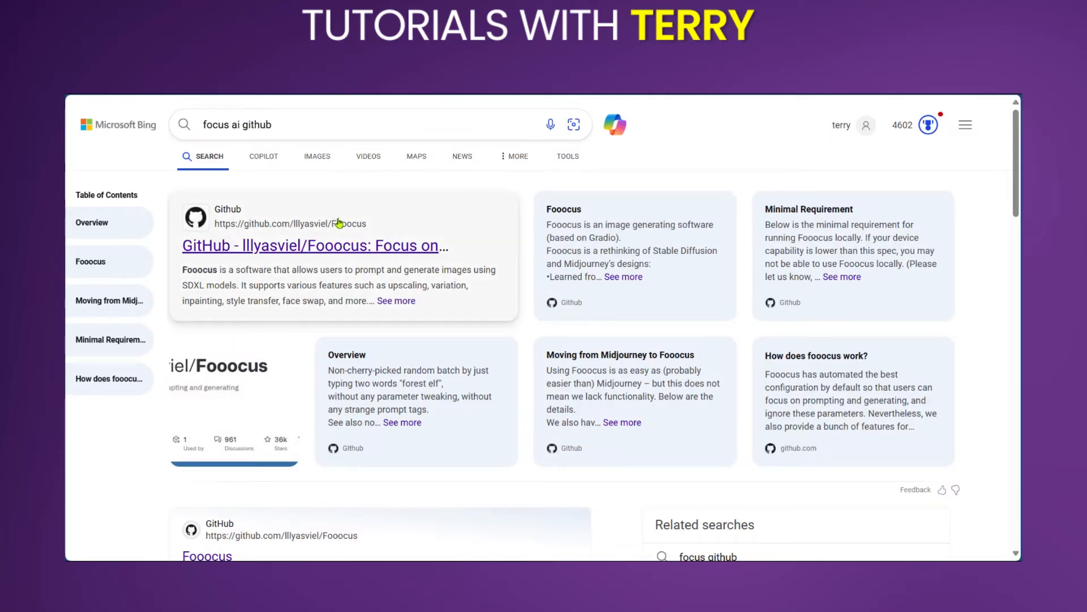
mouse_move(265, 257)
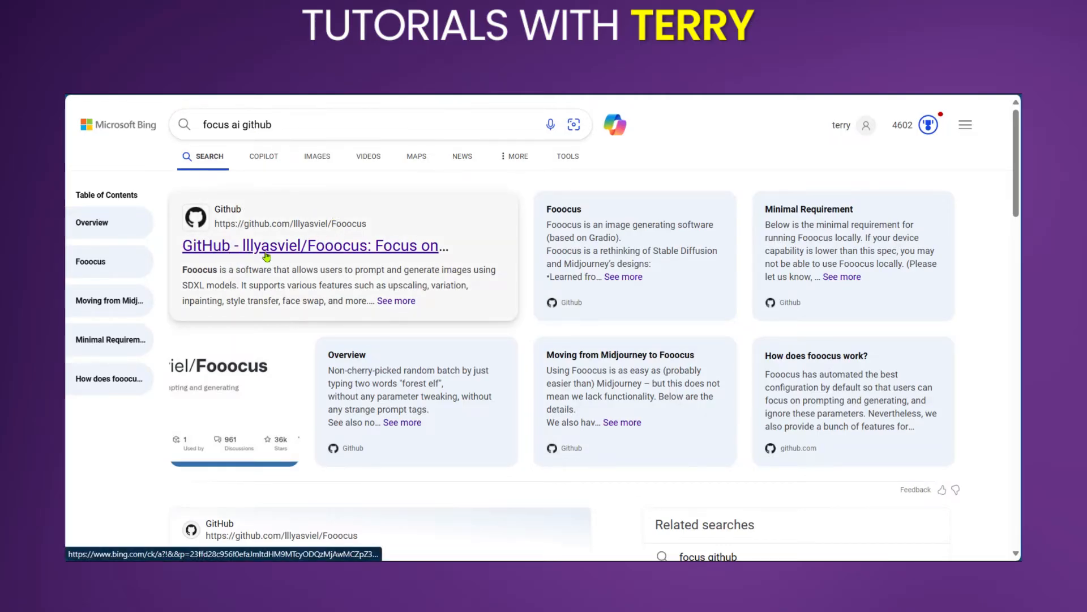
Go to the lllyasviel/Fooocus repository and scroll its README to the Windows download section
left_click(314, 246)
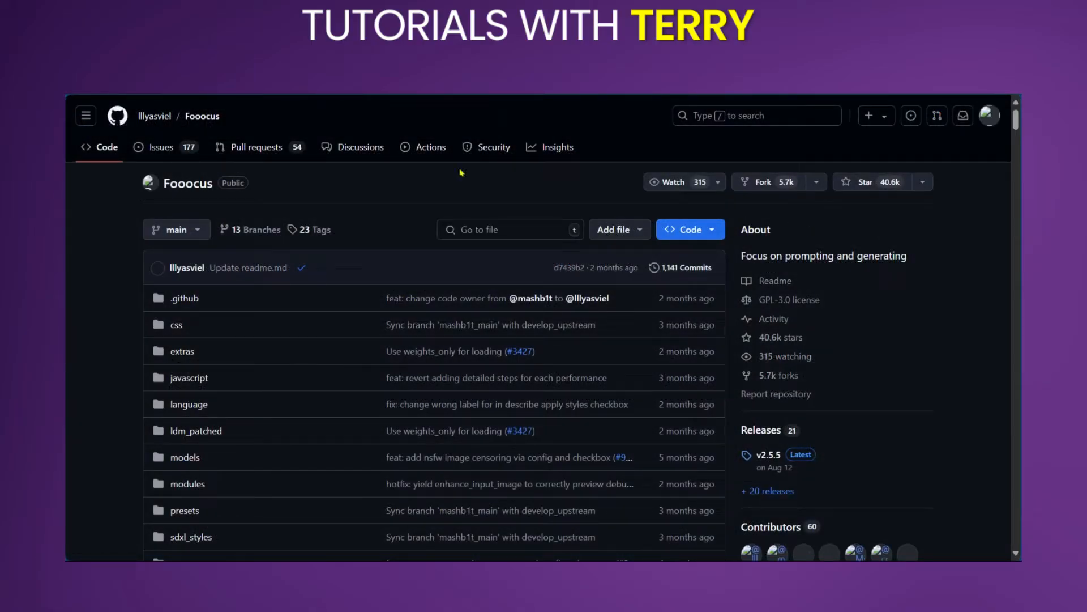
scroll("down", 3)
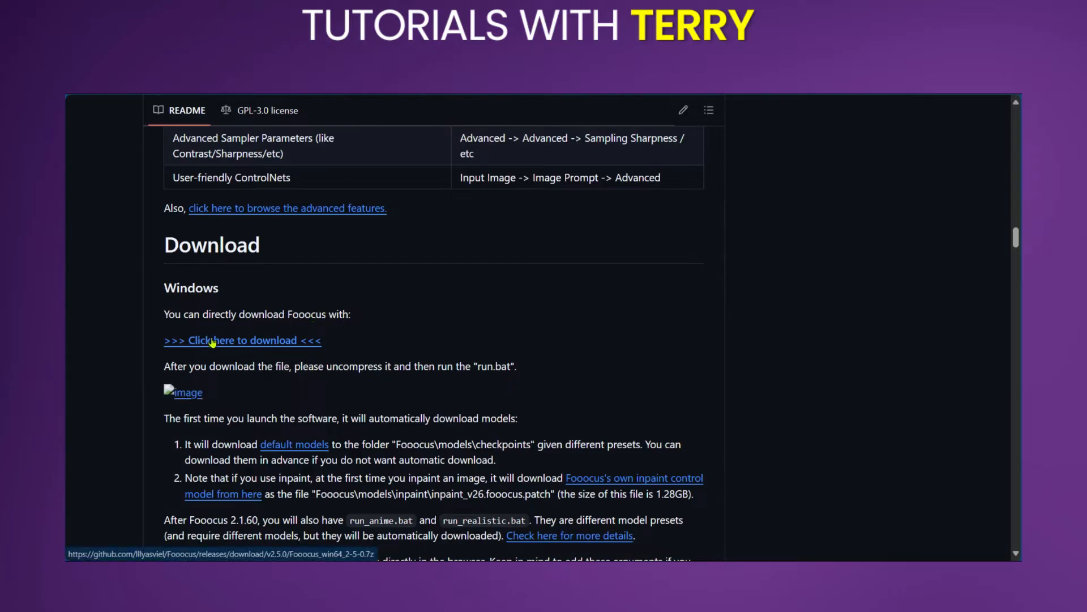
mouse_move(415, 309)
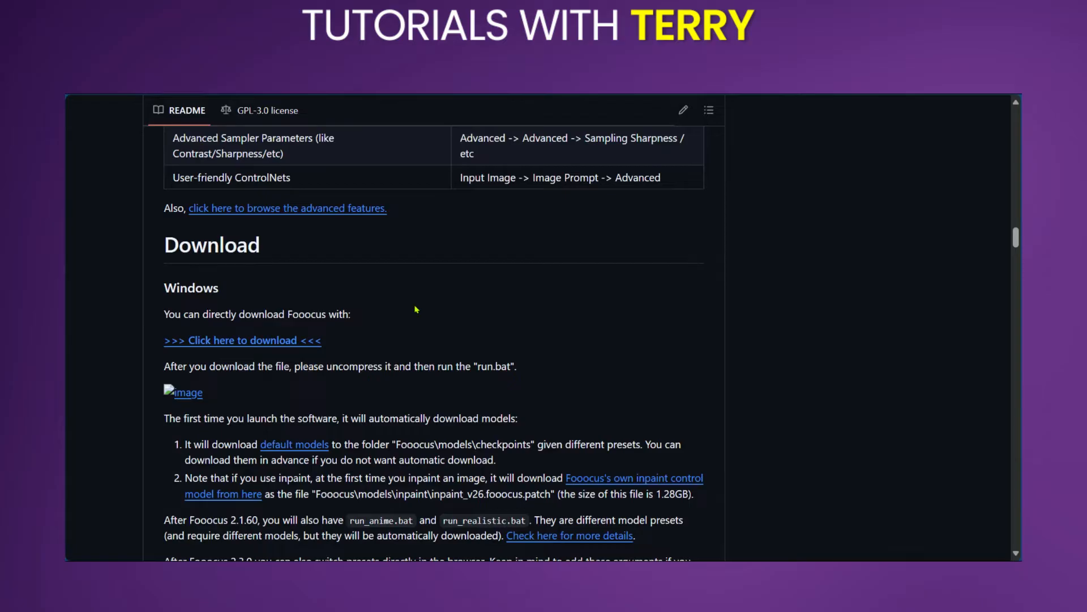
mouse_move(251, 350)
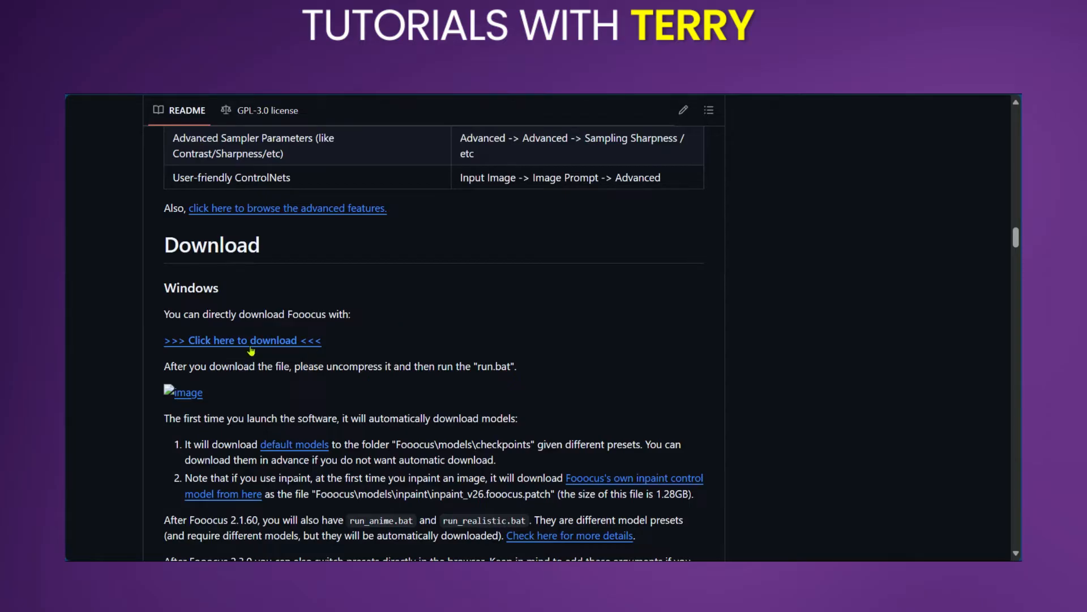
Download the Fooocus Windows package from the README's 'Click here to download' link
right_click(241, 340)
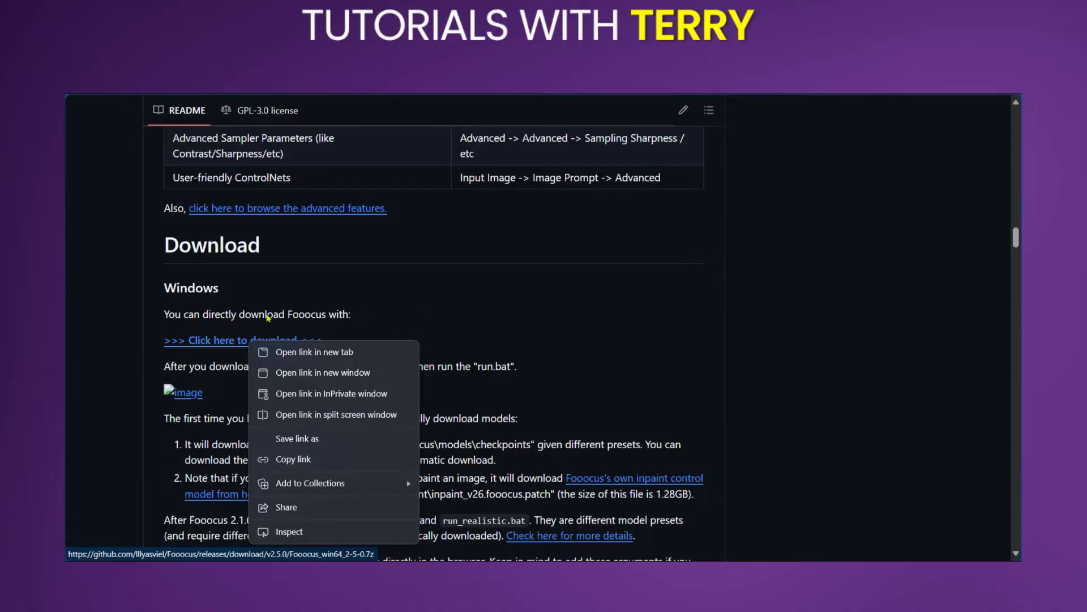
left_click(128, 321)
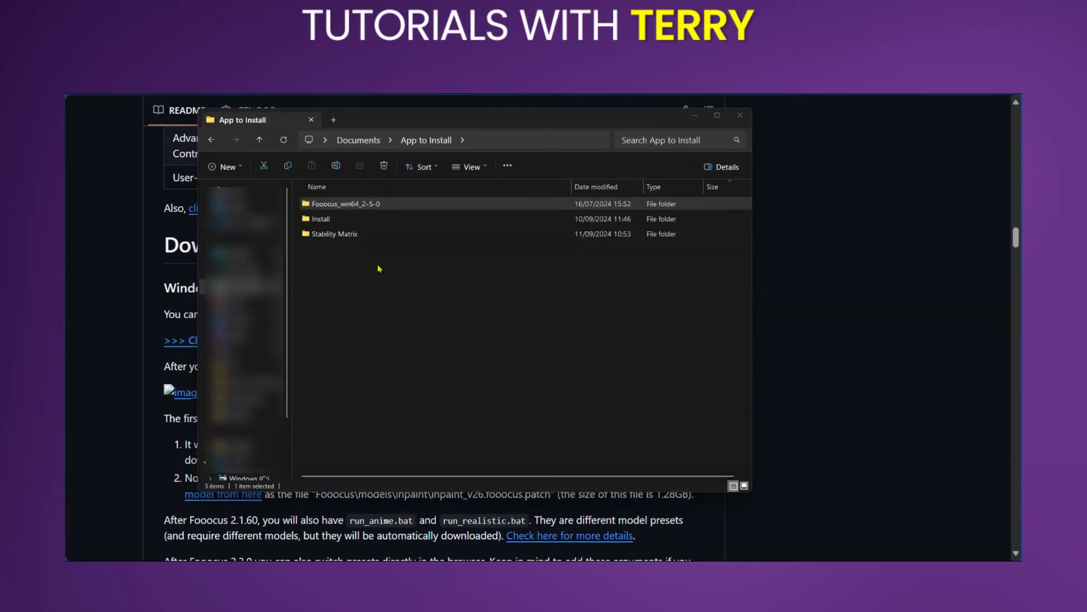
Enter the Fooocus_win64_2-5-0 folder and launch run_realistic.bat to start Fooocus with the realistic preset
left_click(344, 203)
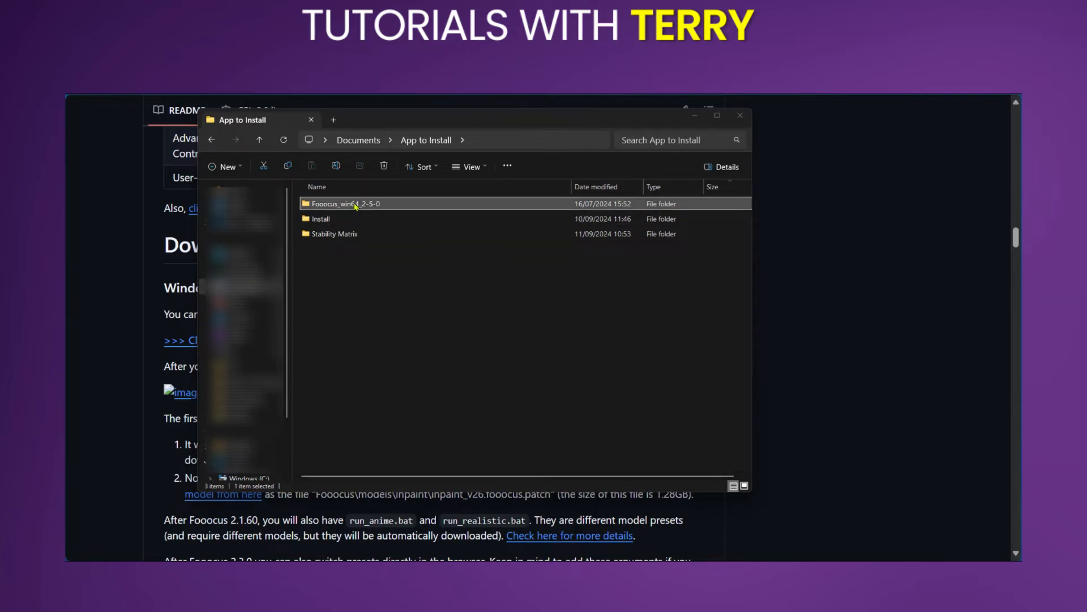
double_click(342, 202)
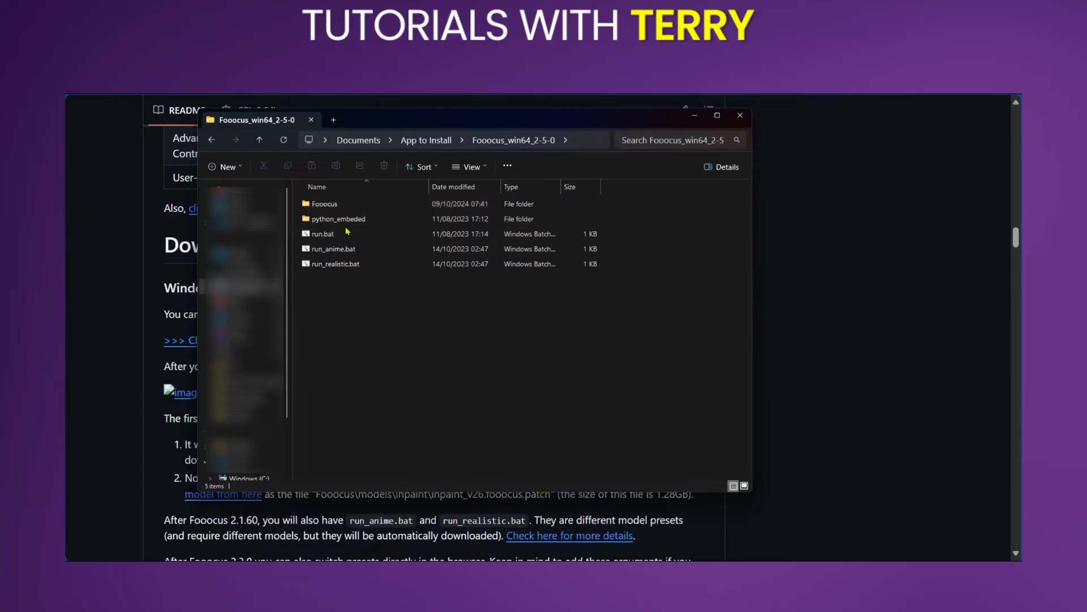
left_click(333, 248)
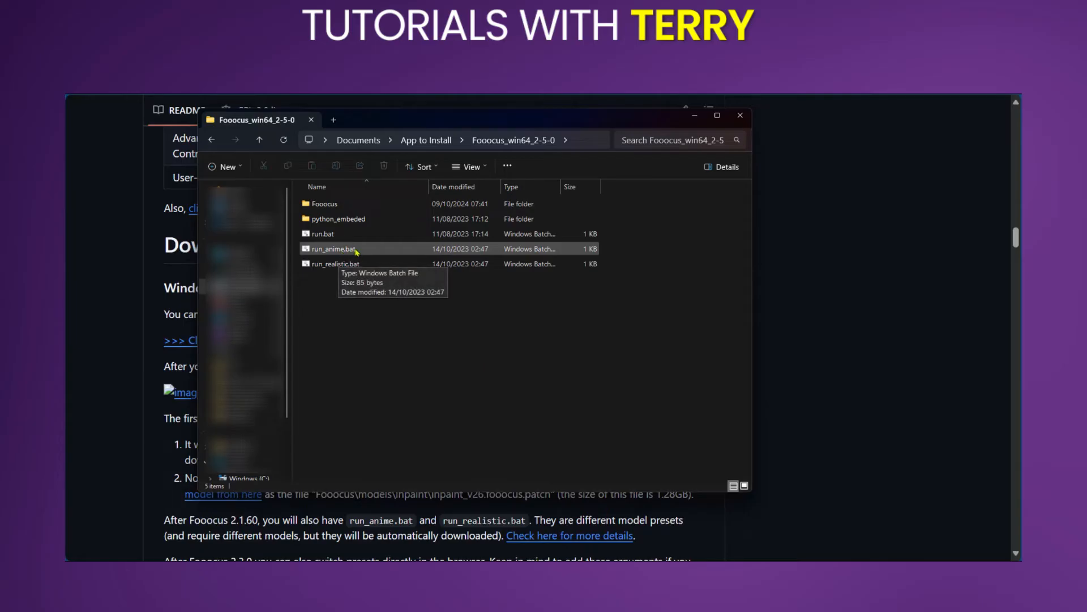
mouse_move(330, 280)
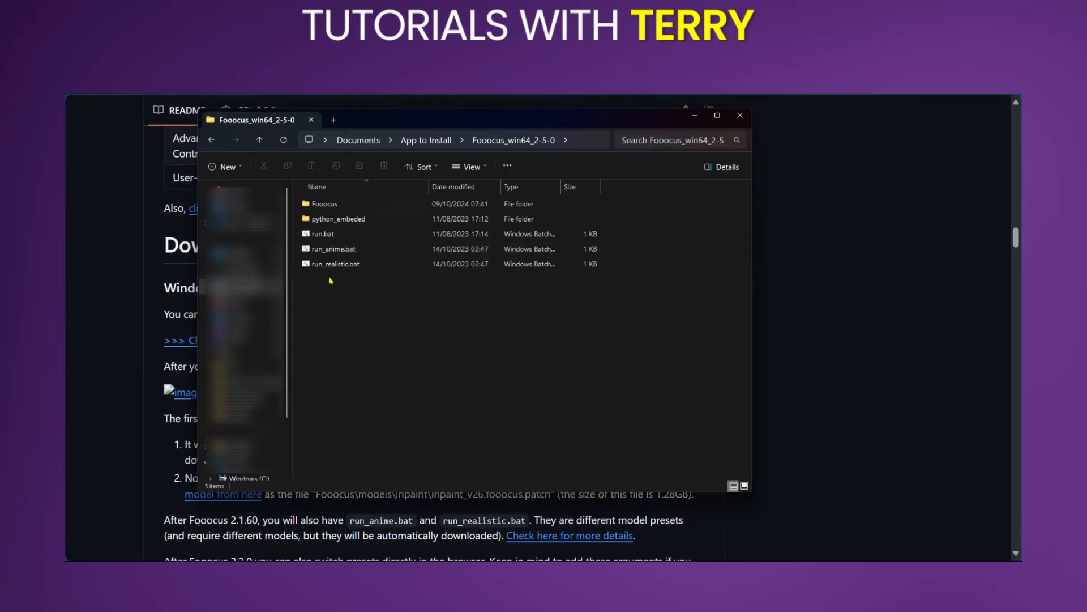
double_click(333, 264)
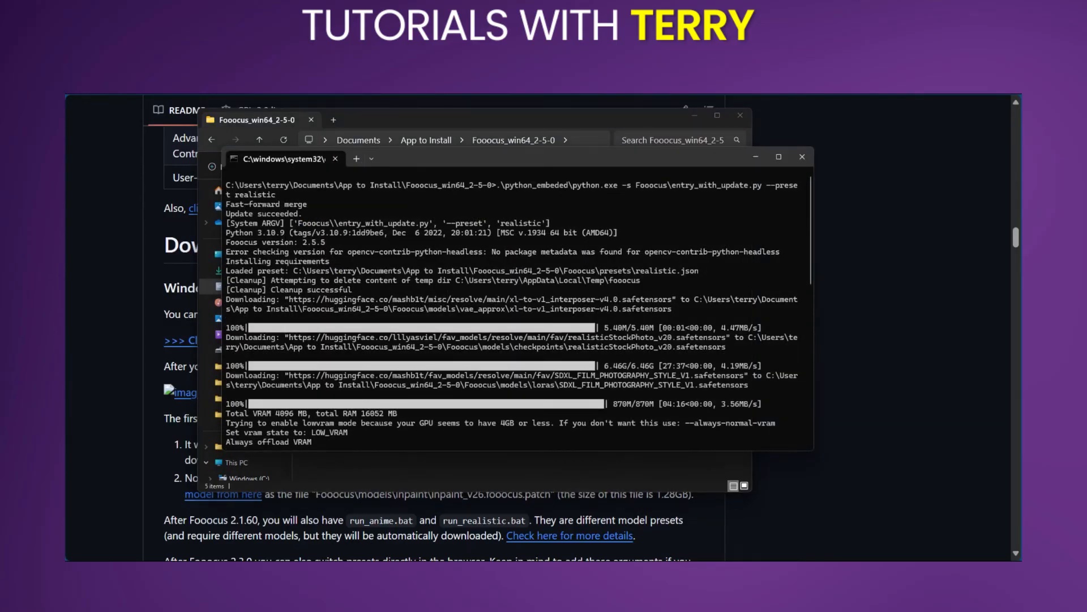
mouse_move(582, 260)
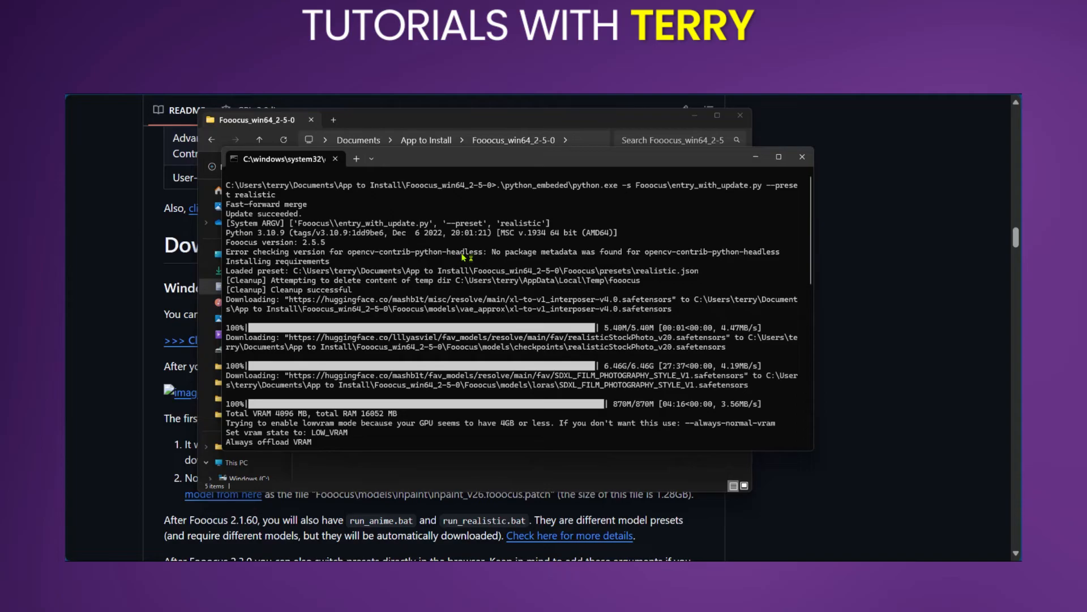
mouse_move(383, 252)
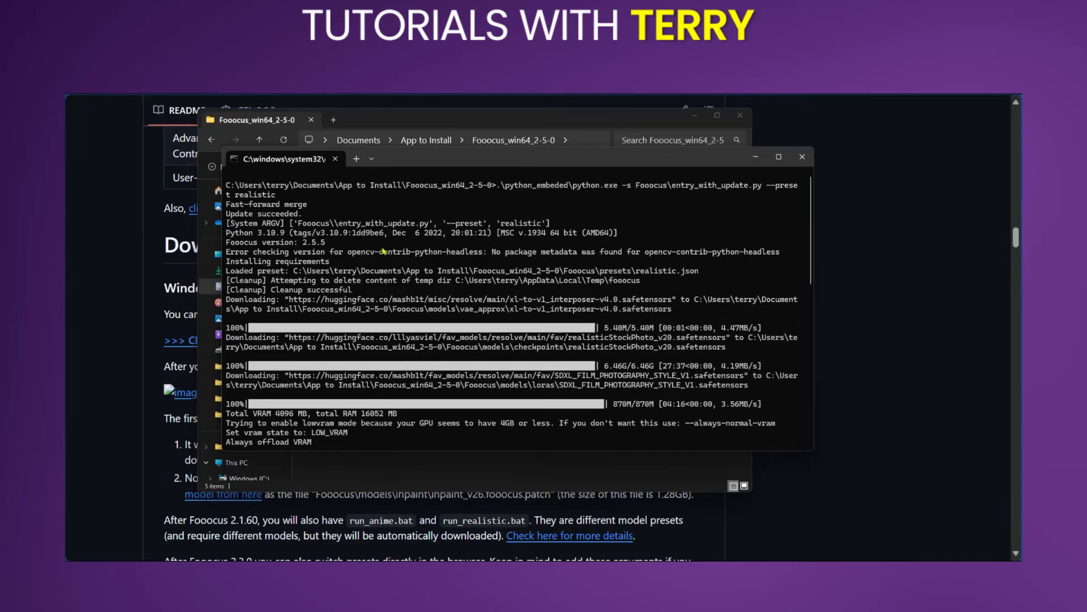
mouse_move(633, 328)
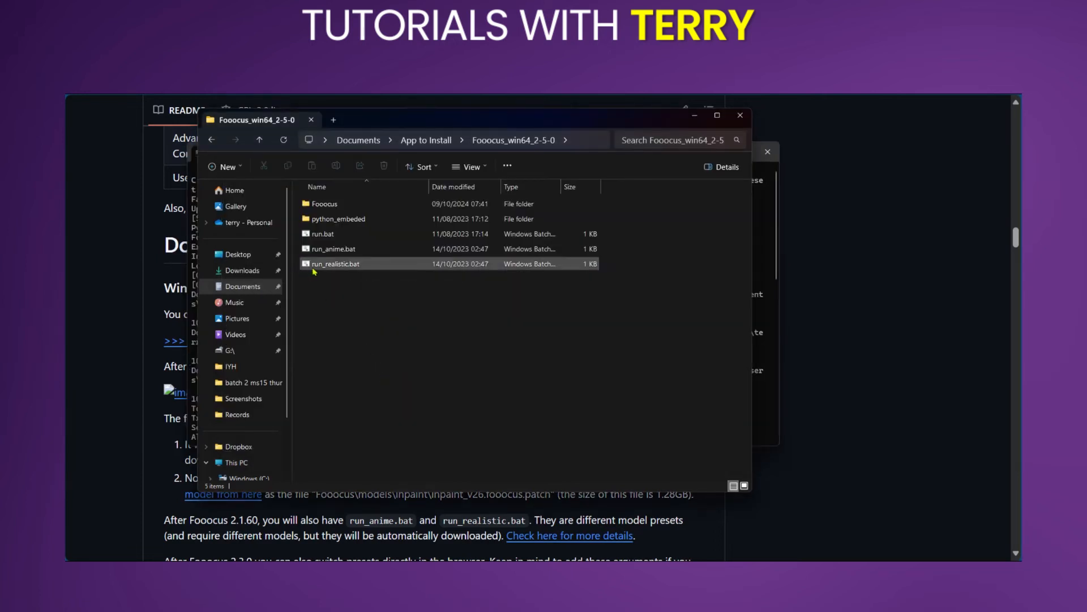
Launch run_realistic.bat again so the Fooocus web interface opens in the browser
double_click(335, 262)
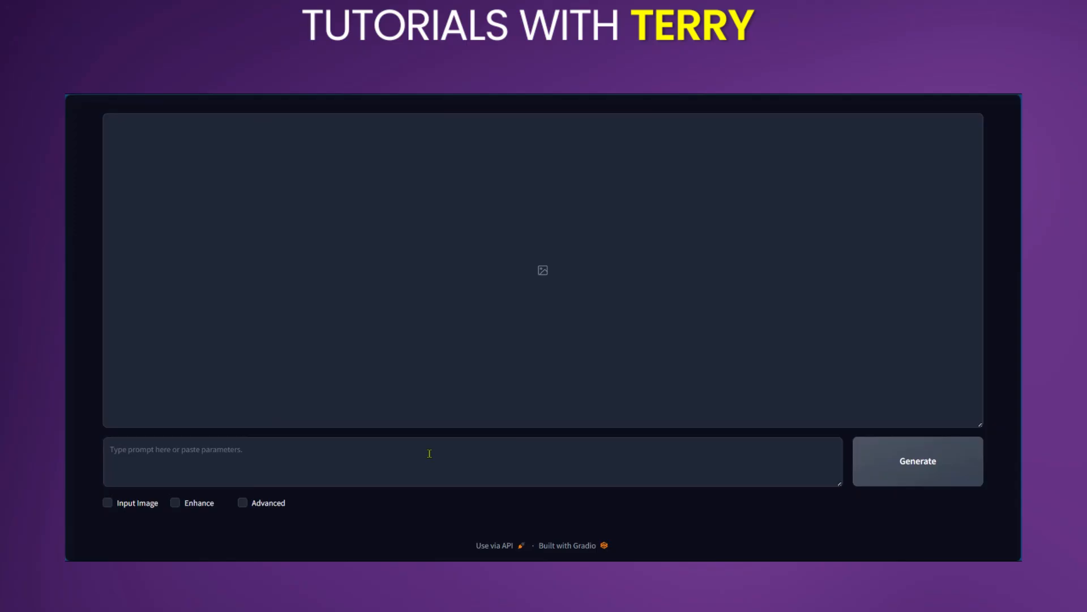
Generate images for the prompt "A car floating on a river" and enlarge the orange car result
type("A car floating on a river")
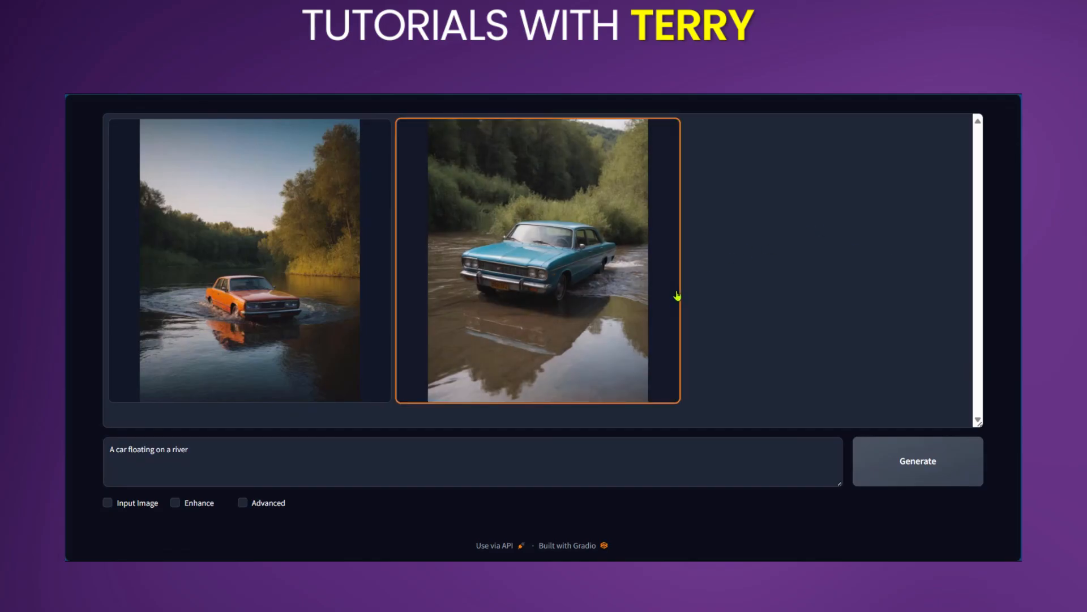
left_click(249, 260)
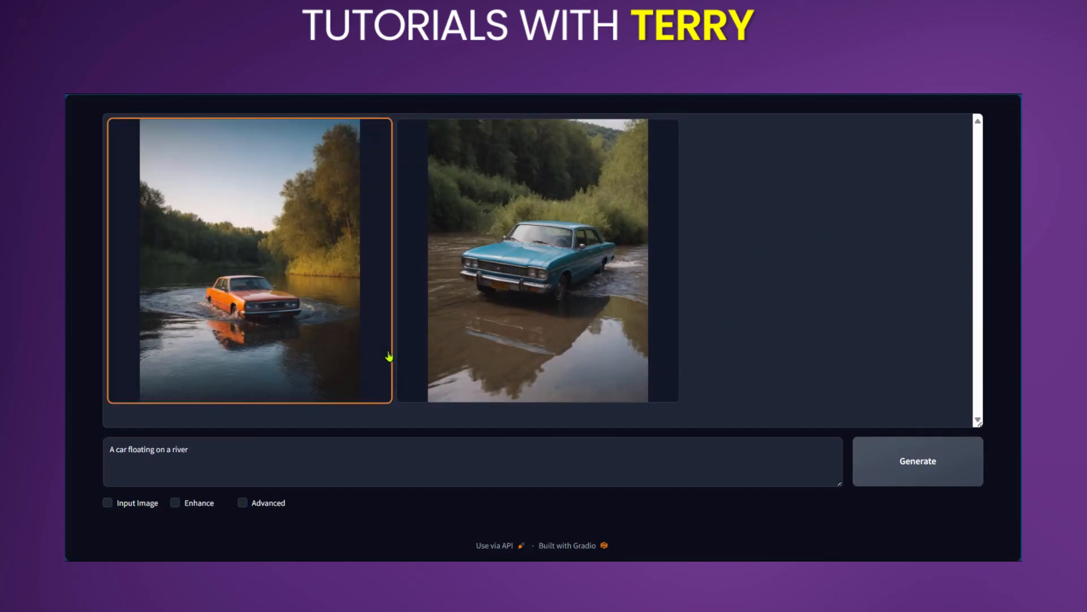
mouse_move(338, 314)
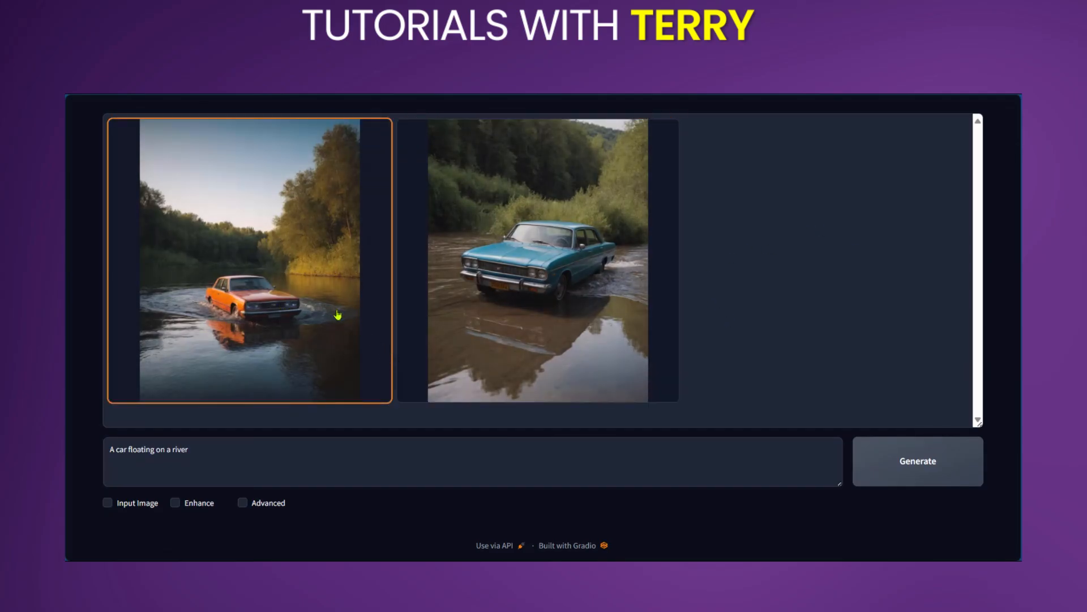
left_click(249, 261)
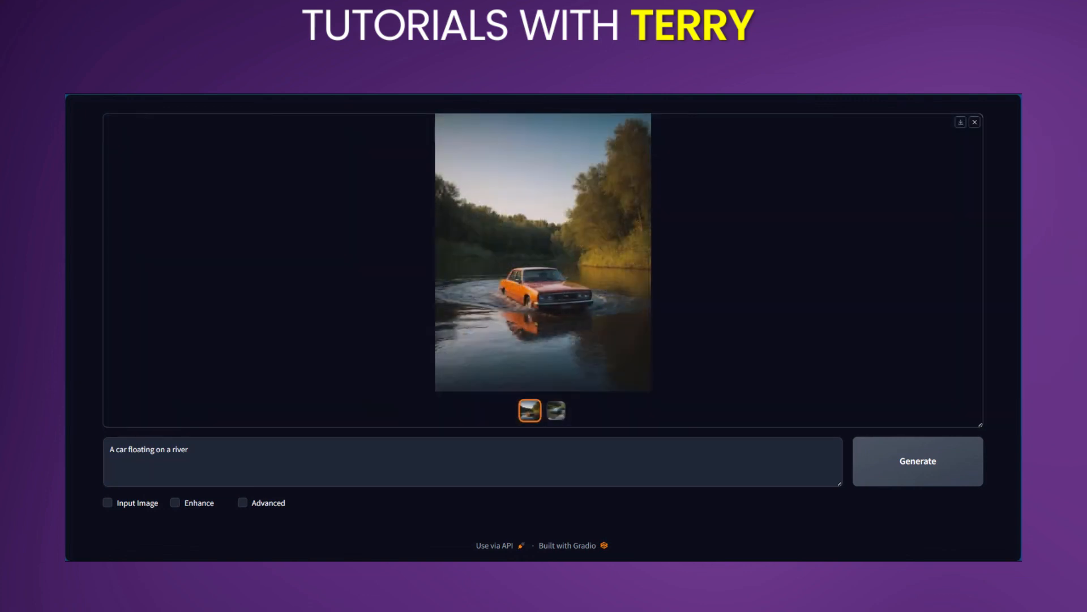